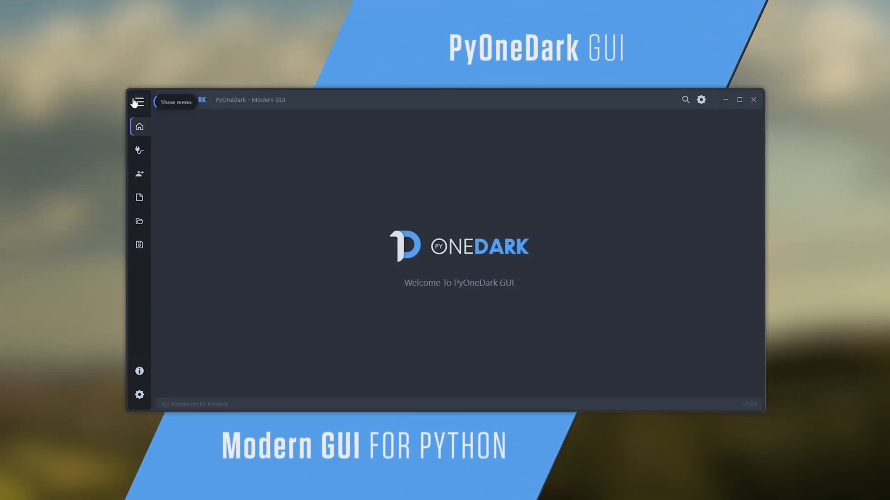
Expand and collapse the side menu, open the settings column, then open the right column
left_click(138, 102)
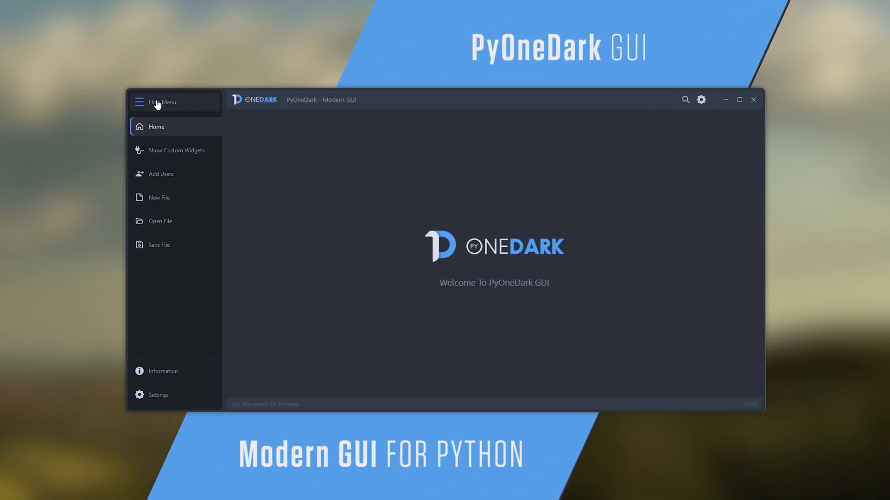
left_click(139, 102)
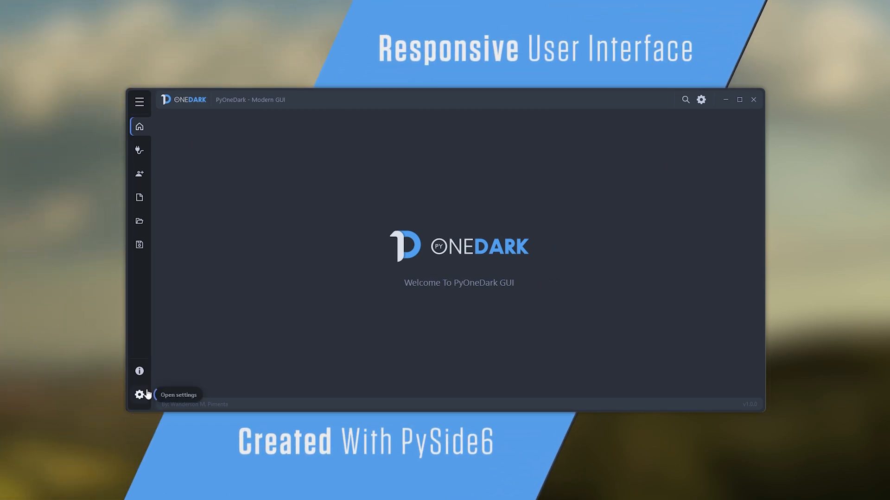
left_click(139, 394)
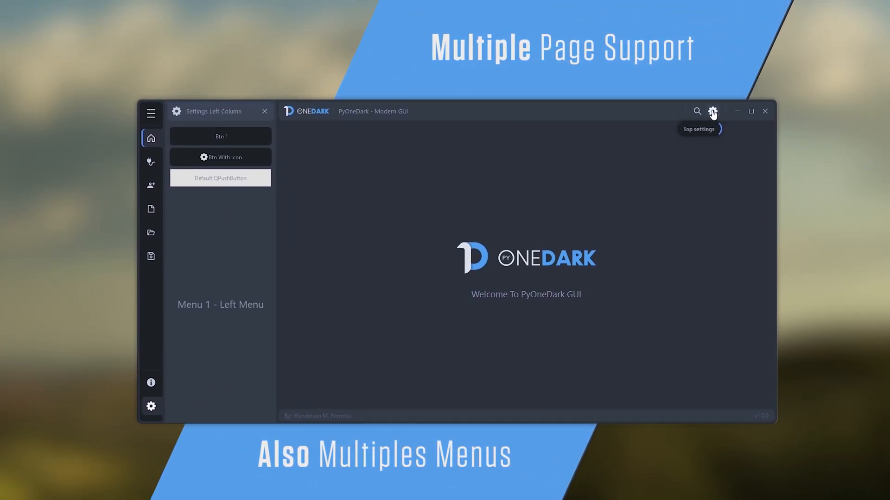
left_click(712, 110)
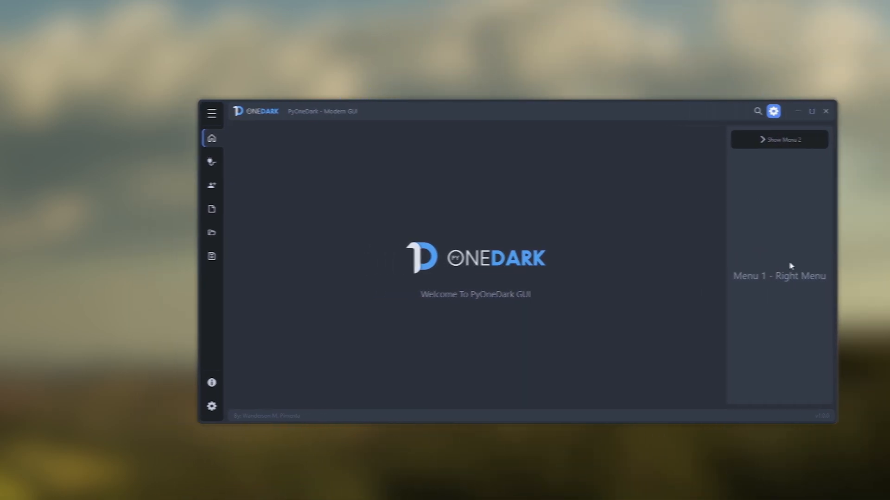
Show the light-themed Custom Widgets page with progress circles, sliders, buttons and a user table
left_click(211, 161)
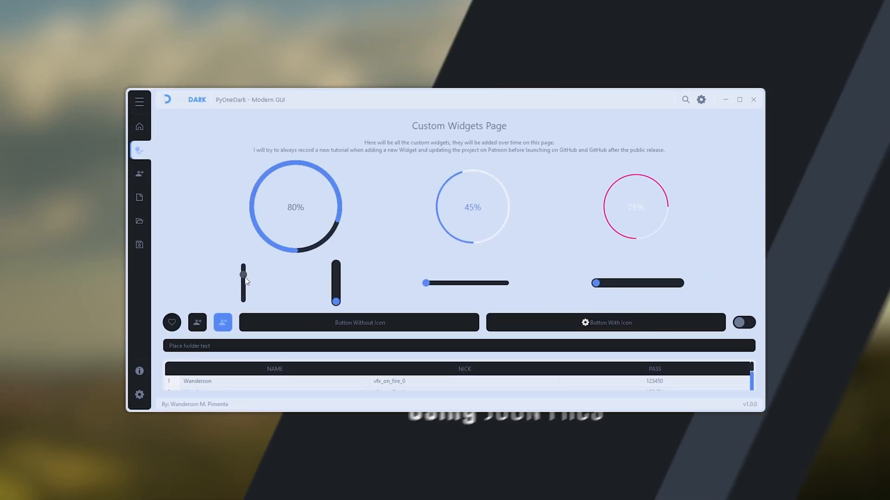
Go back Home, collapse the side menu, and open the information column (Menu 2 - Left Menu)
left_click(139, 101)
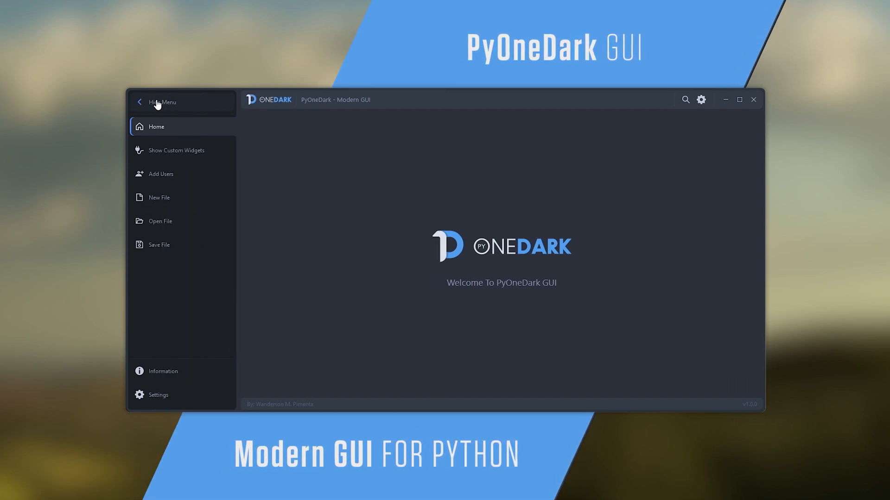
left_click(139, 102)
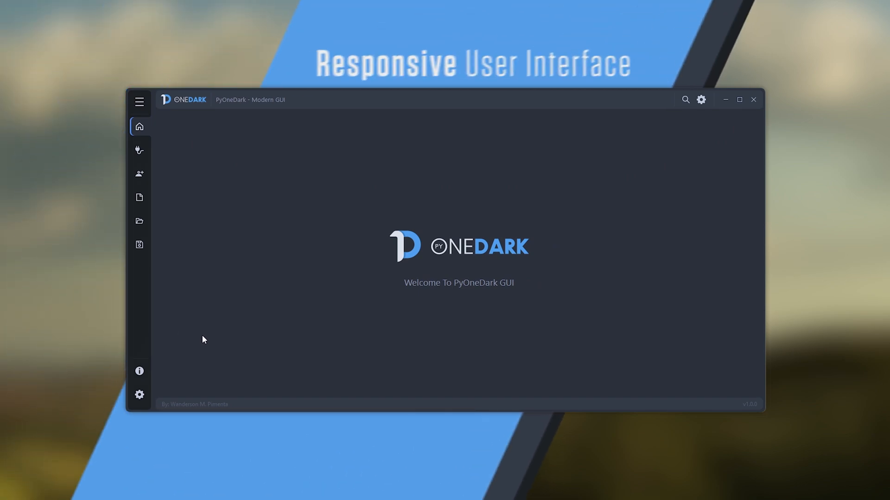
left_click(139, 394)
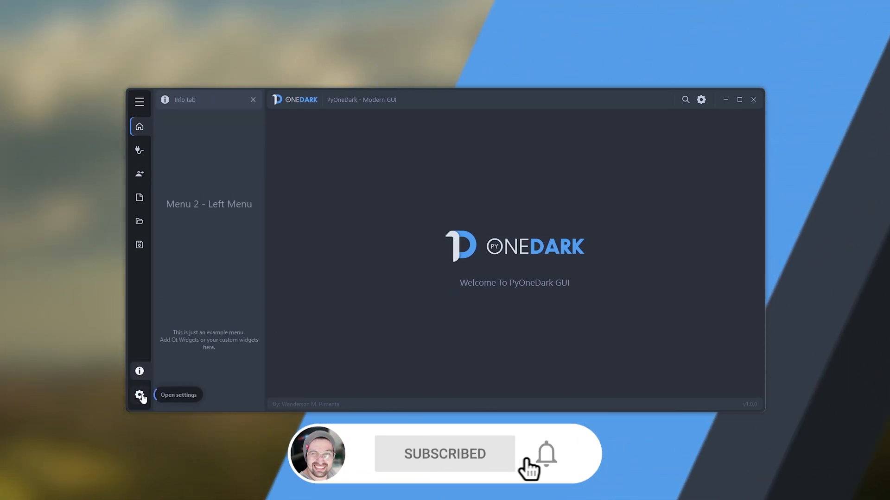
Switch to the settings column, show the pink Custom Widgets page, and scroll to the table rows
left_click(139, 395)
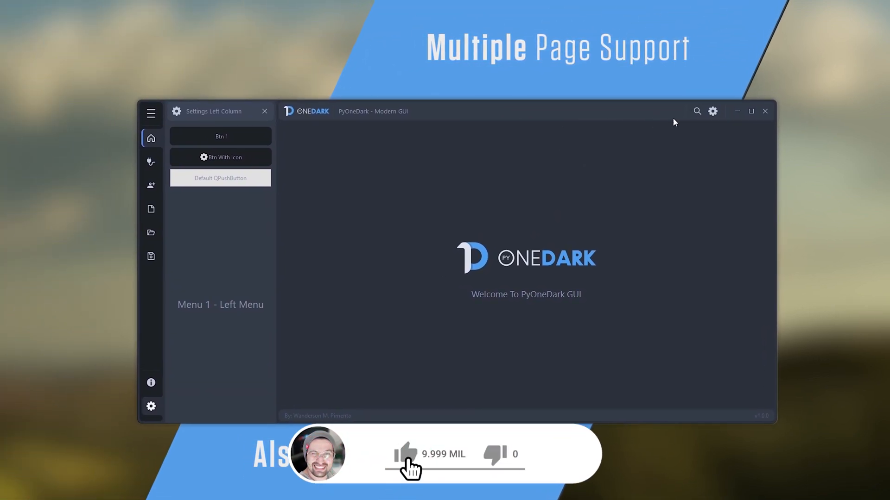
left_click(713, 110)
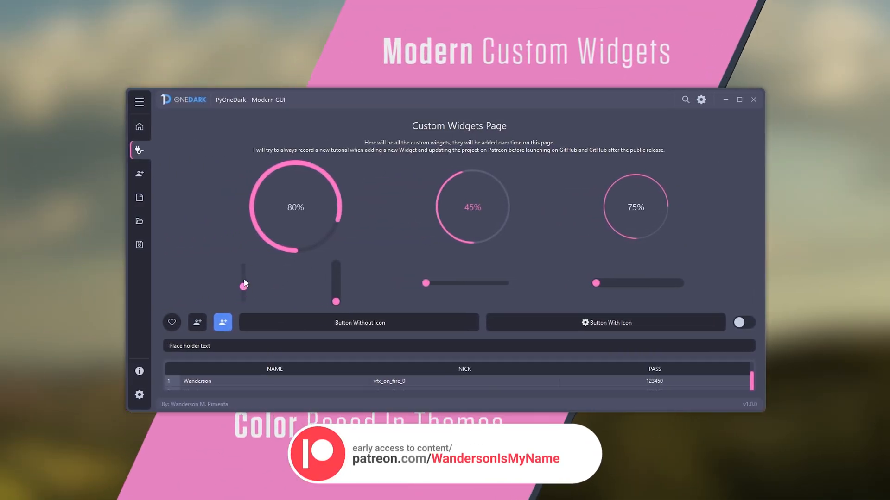
scroll("down", 3)
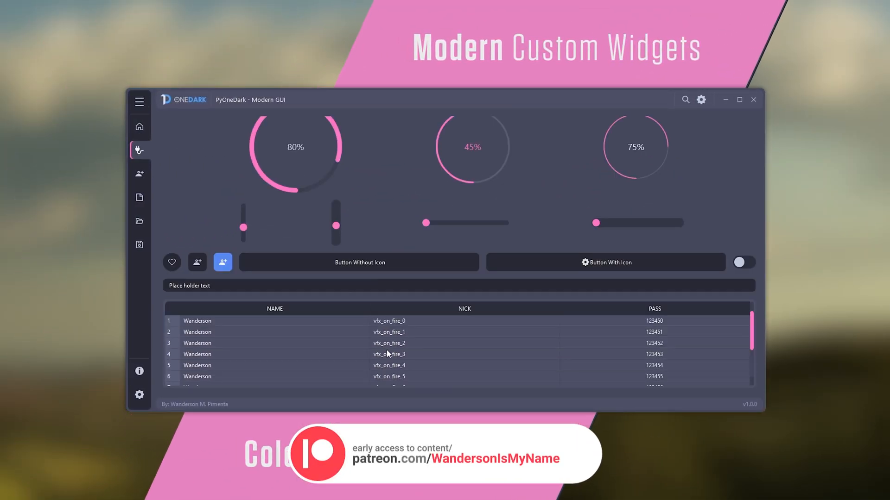